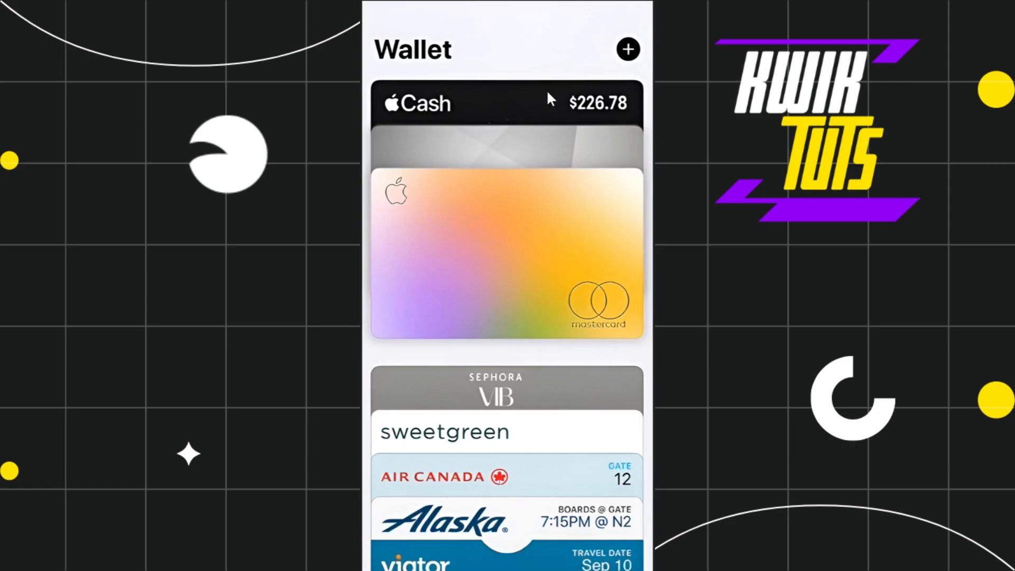
pyautogui.moveTo(524, 86)
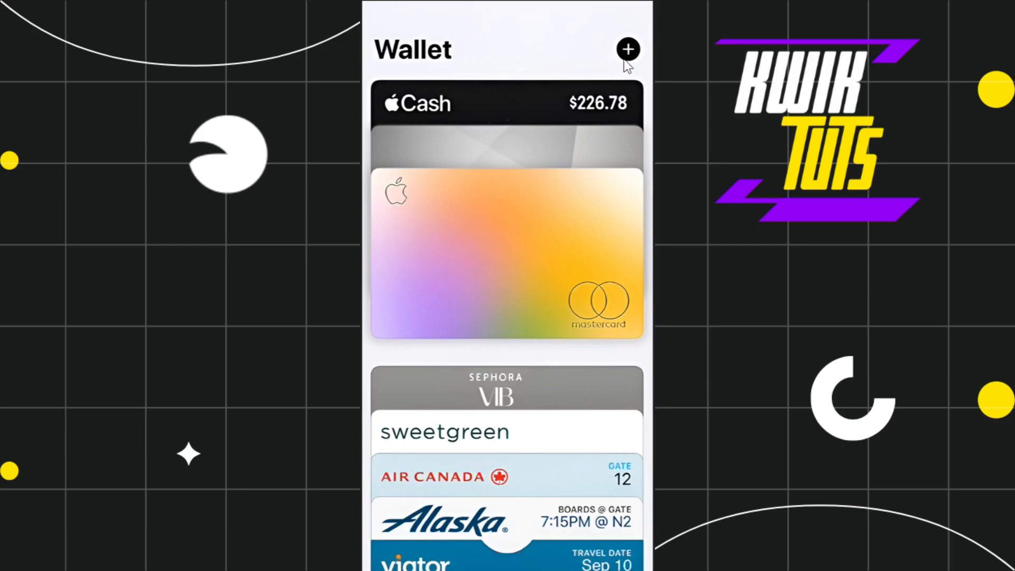
pyautogui.moveTo(628, 50)
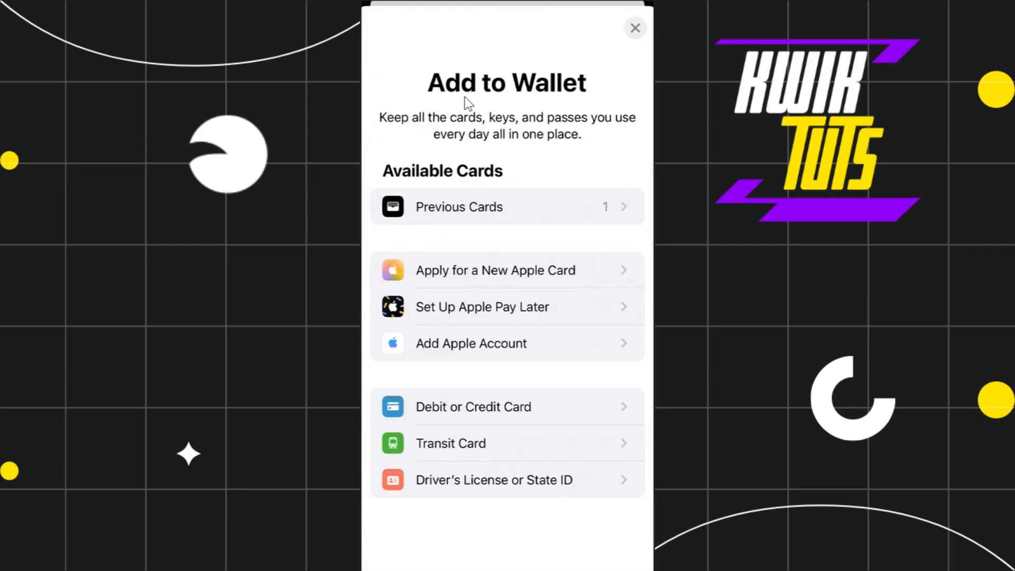
pyautogui.moveTo(569, 96)
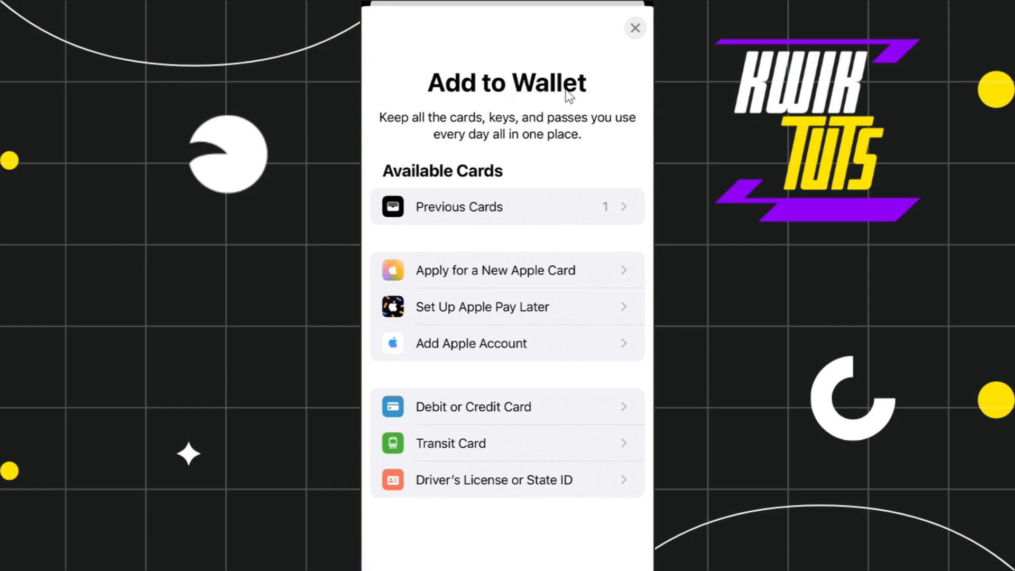
pyautogui.moveTo(435, 418)
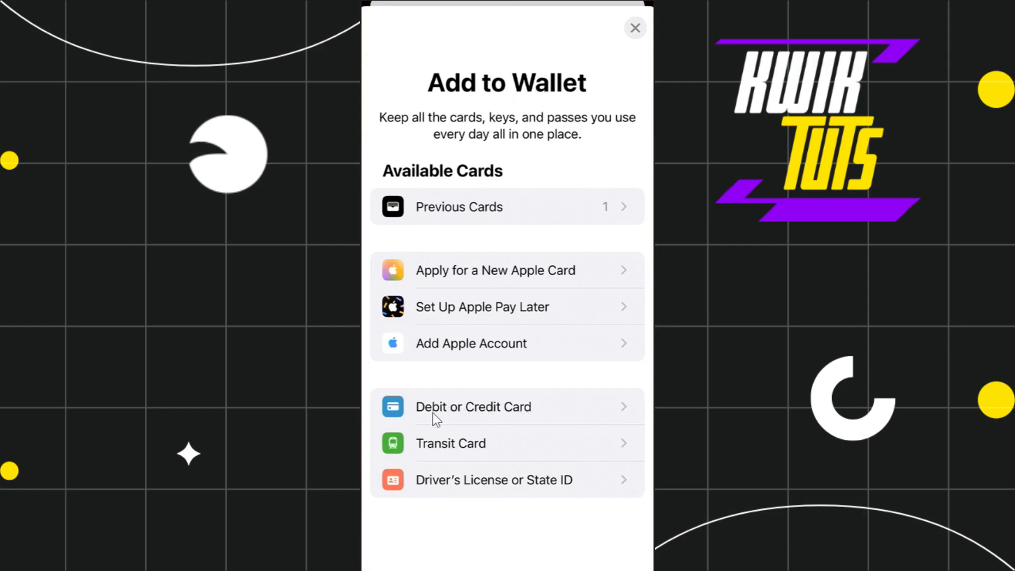
pyautogui.moveTo(578, 417)
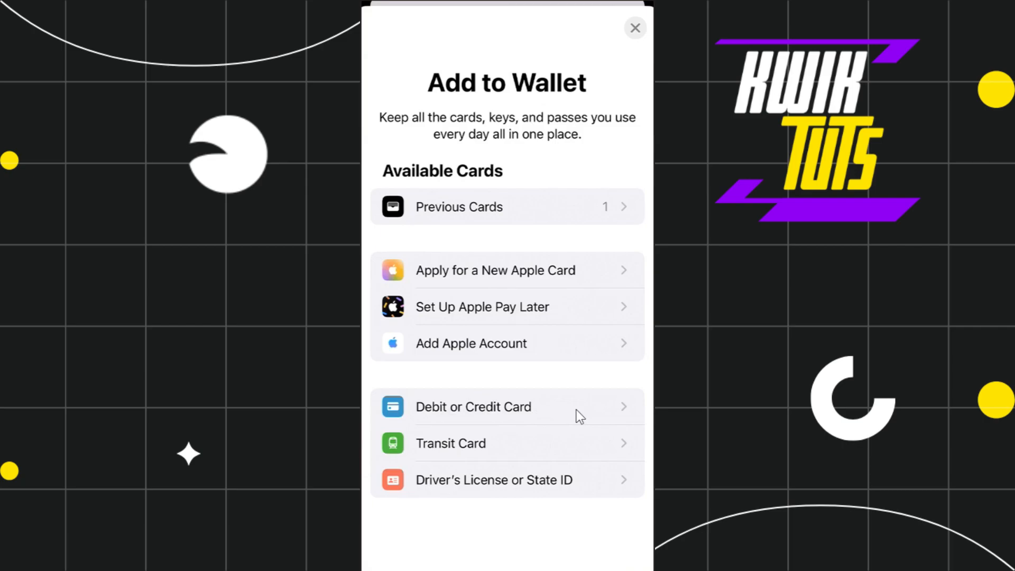
# - Choose Debit or Credit Card and continue past the Apple Pay introduction to card scanning
pyautogui.click(473, 406)
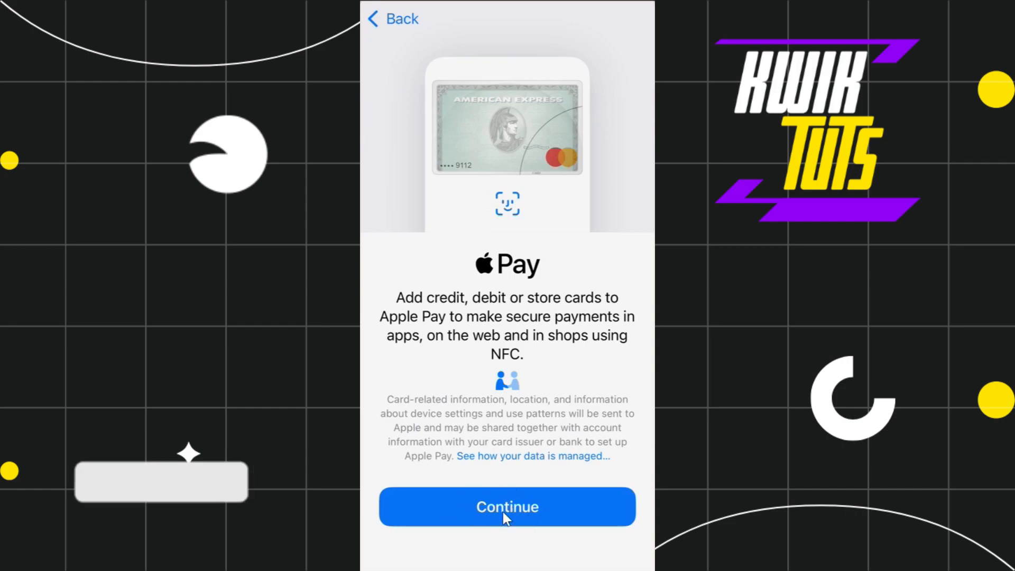
pyautogui.click(506, 506)
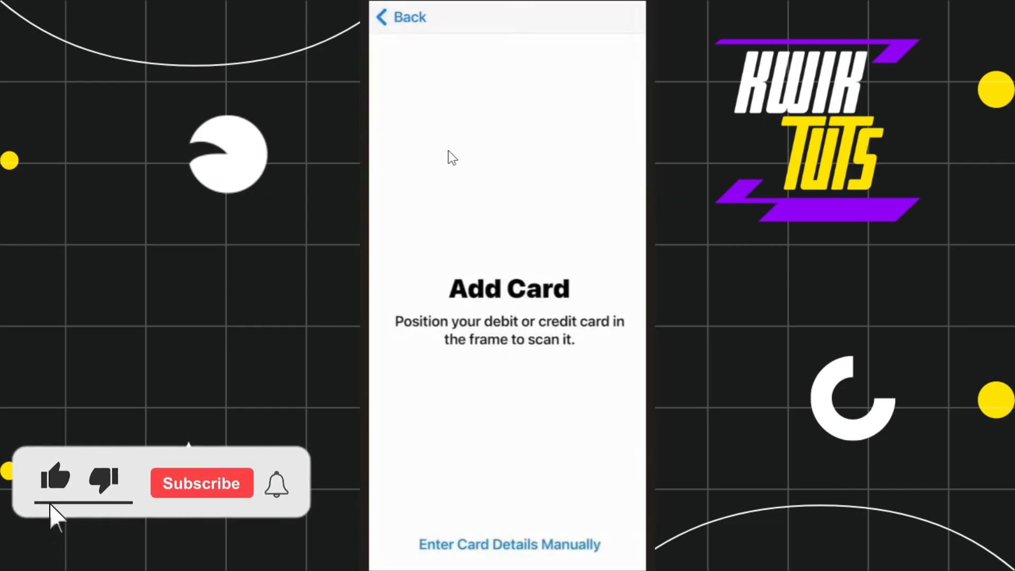
# - Skip scanning and choose Enter Card Details Manually to reach the Name and Card Number form
pyautogui.click(201, 483)
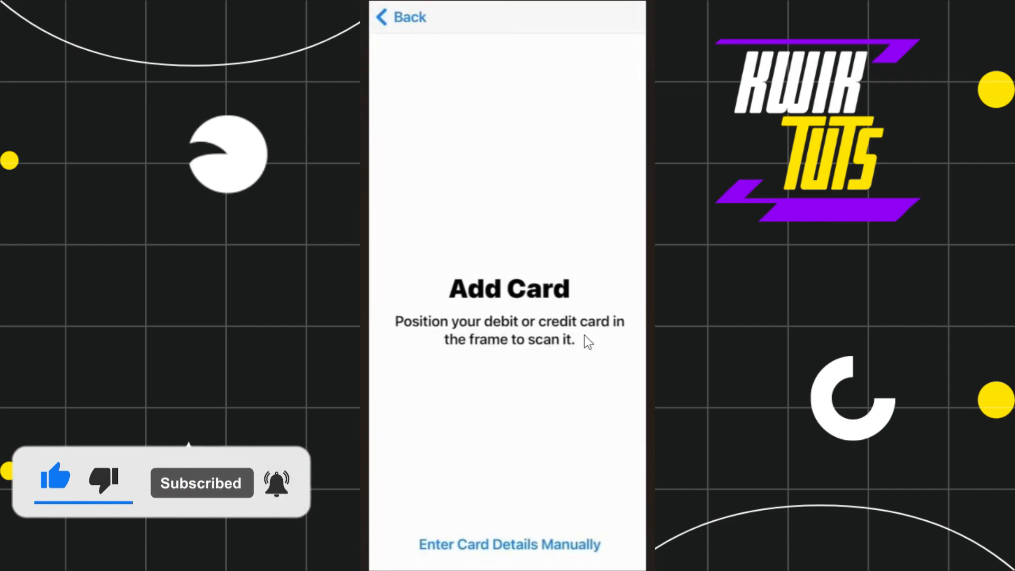
pyautogui.moveTo(595, 364)
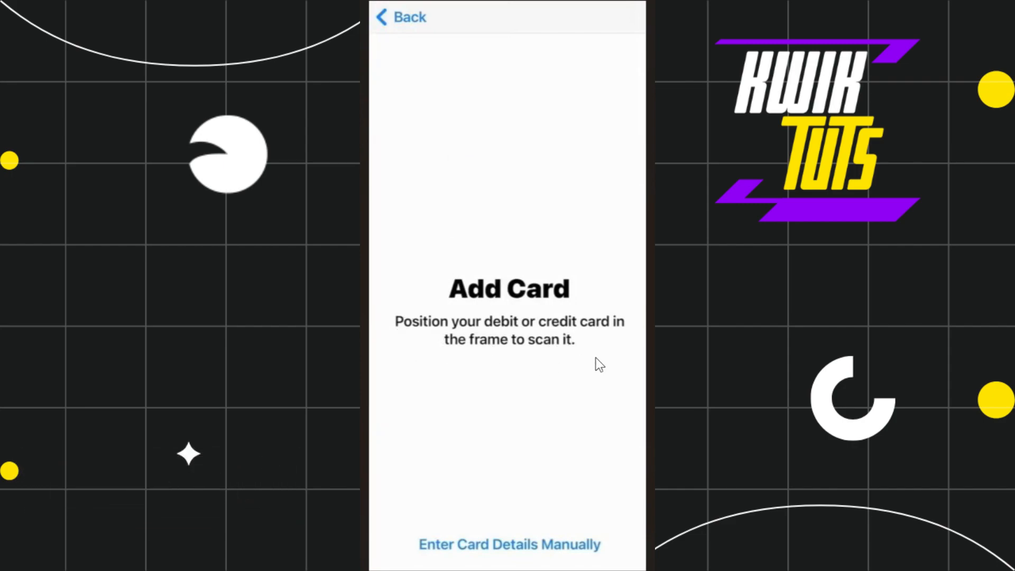
pyautogui.moveTo(569, 354)
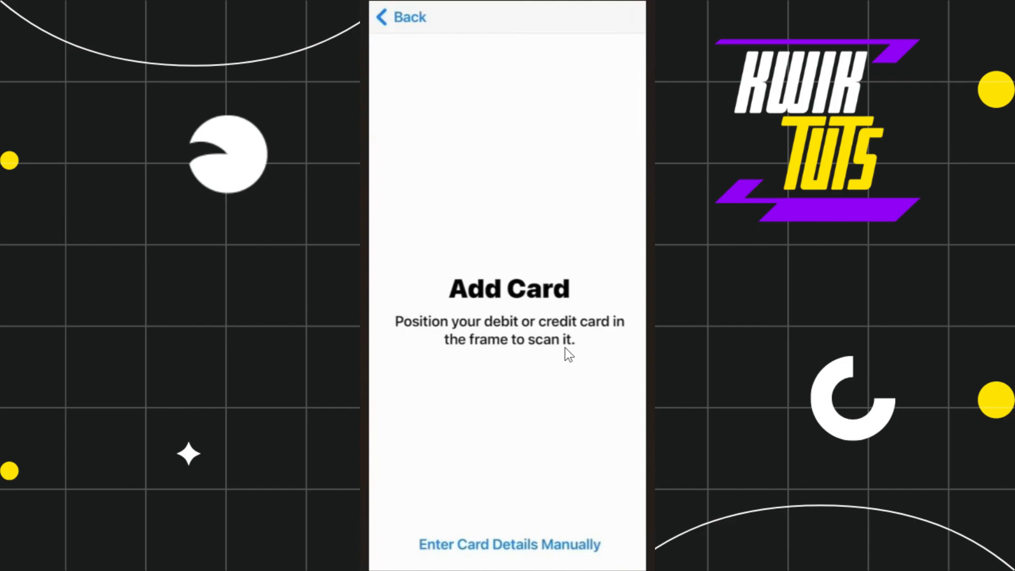
pyautogui.moveTo(458, 560)
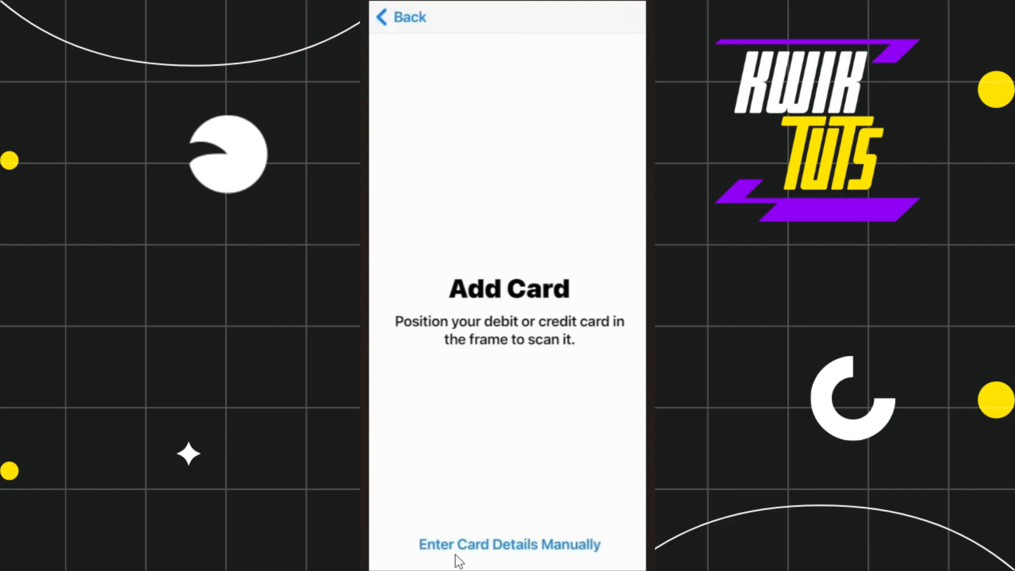
pyautogui.moveTo(592, 449)
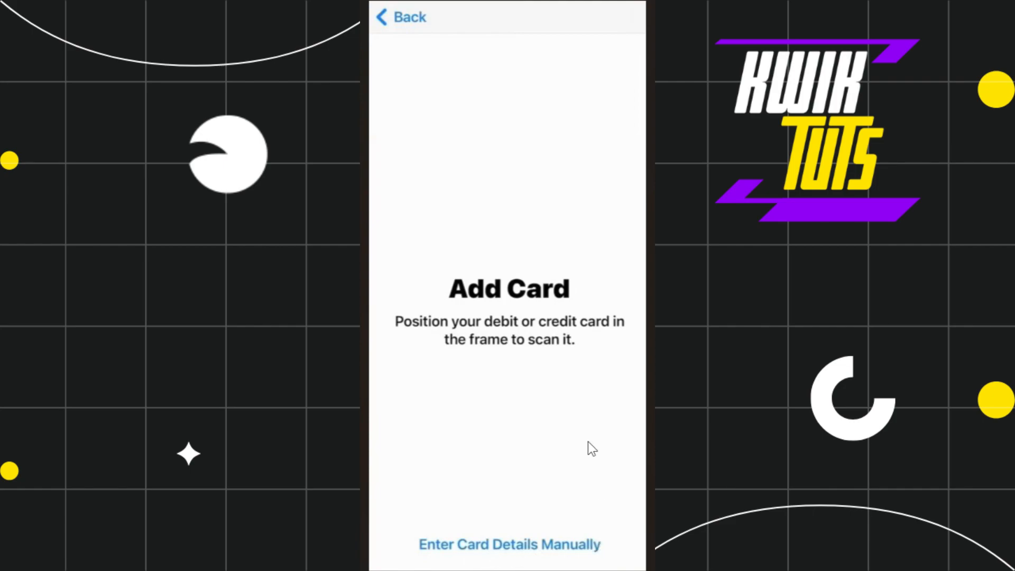
pyautogui.click(508, 544)
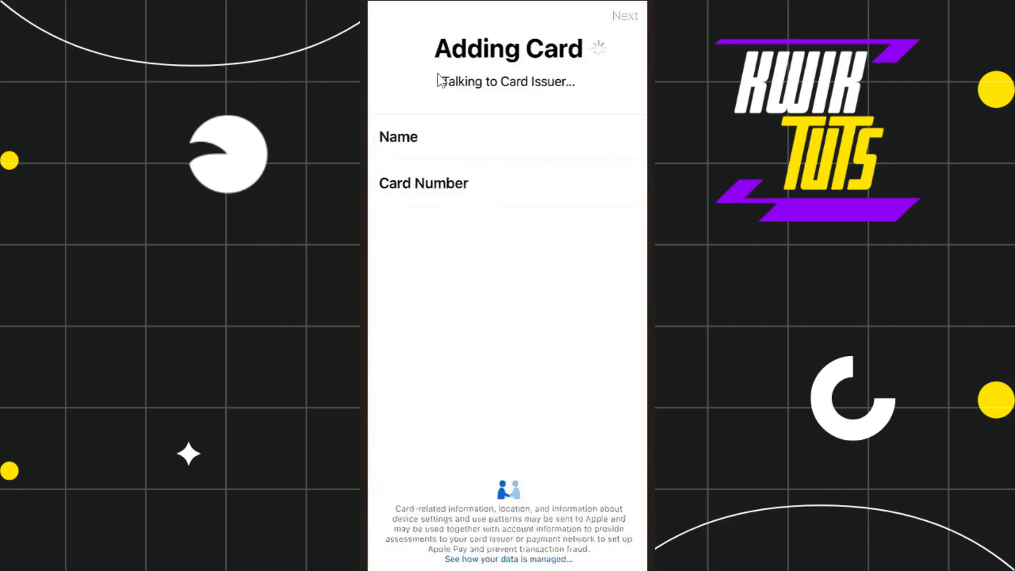
pyautogui.moveTo(578, 60)
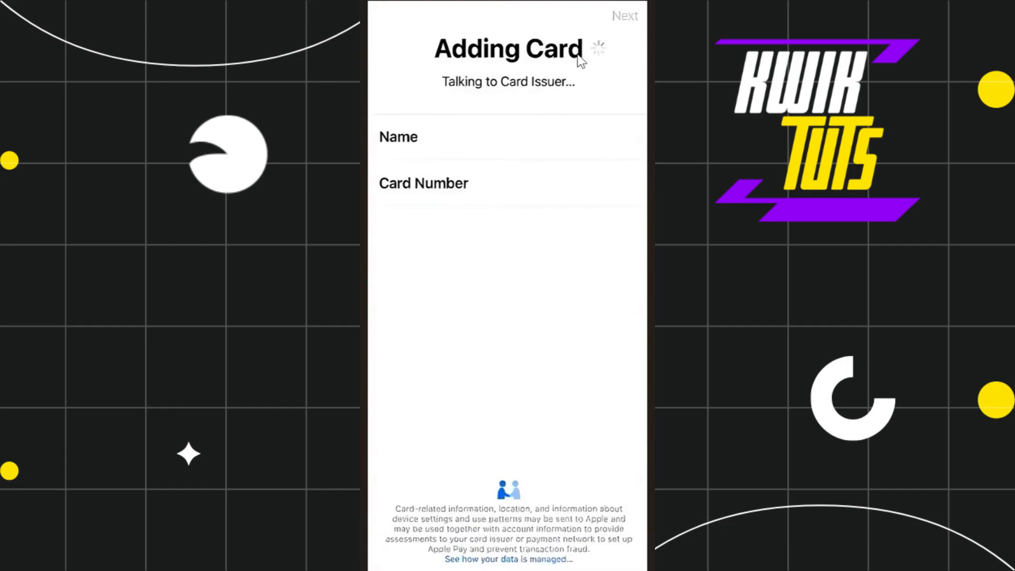
pyautogui.moveTo(452, 156)
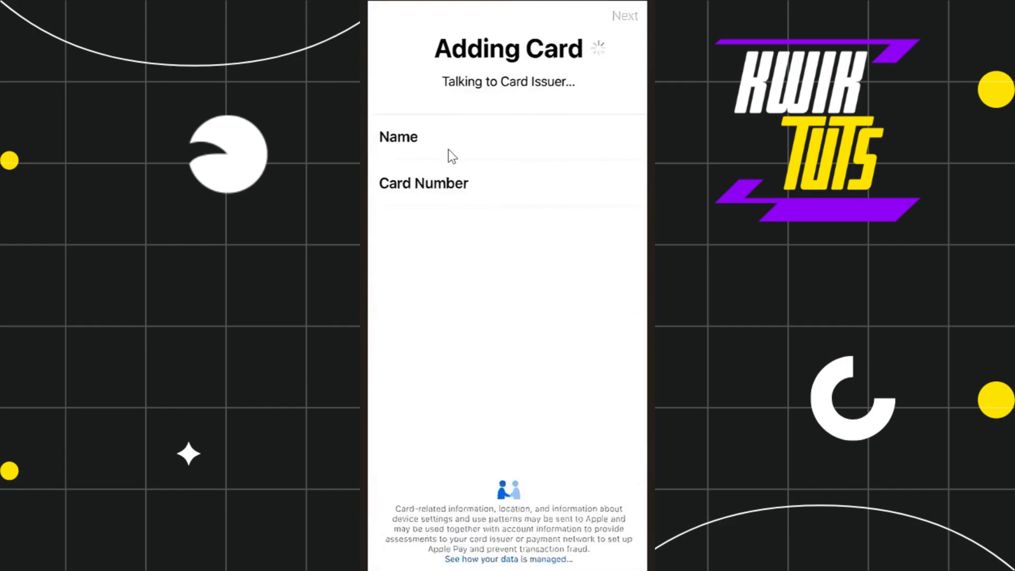
pyautogui.moveTo(478, 201)
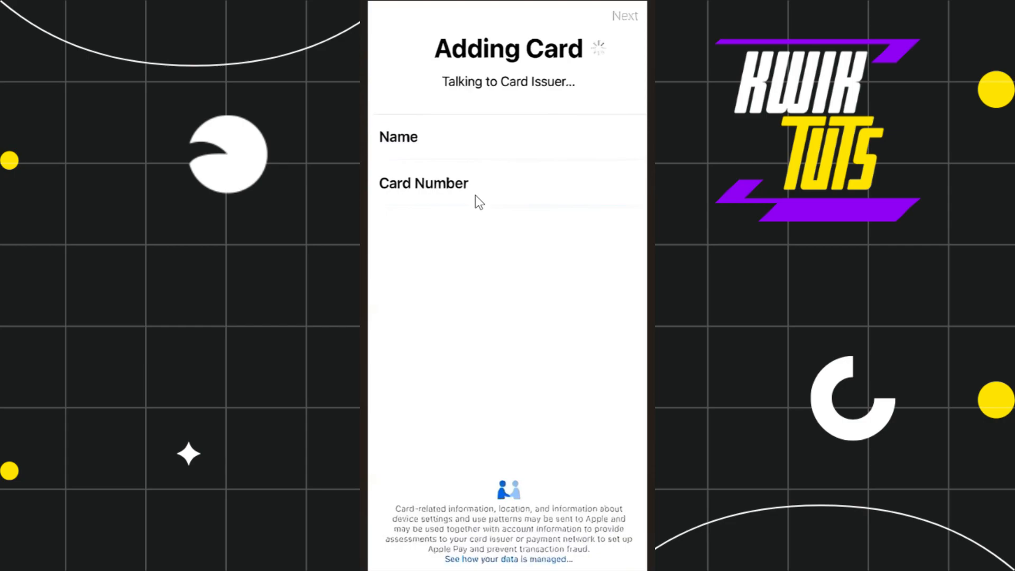
pyautogui.moveTo(644, 220)
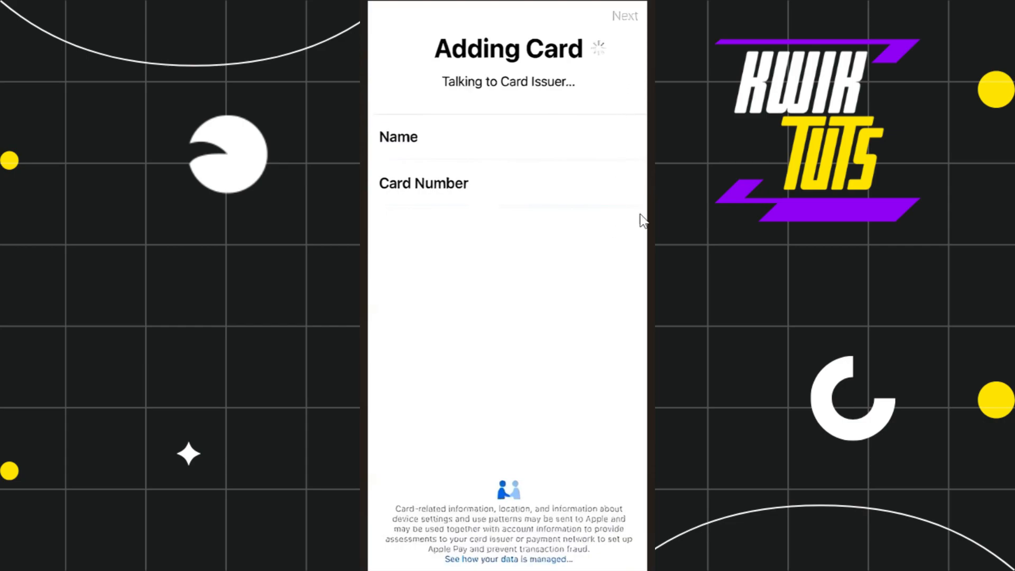
pyautogui.moveTo(622, 34)
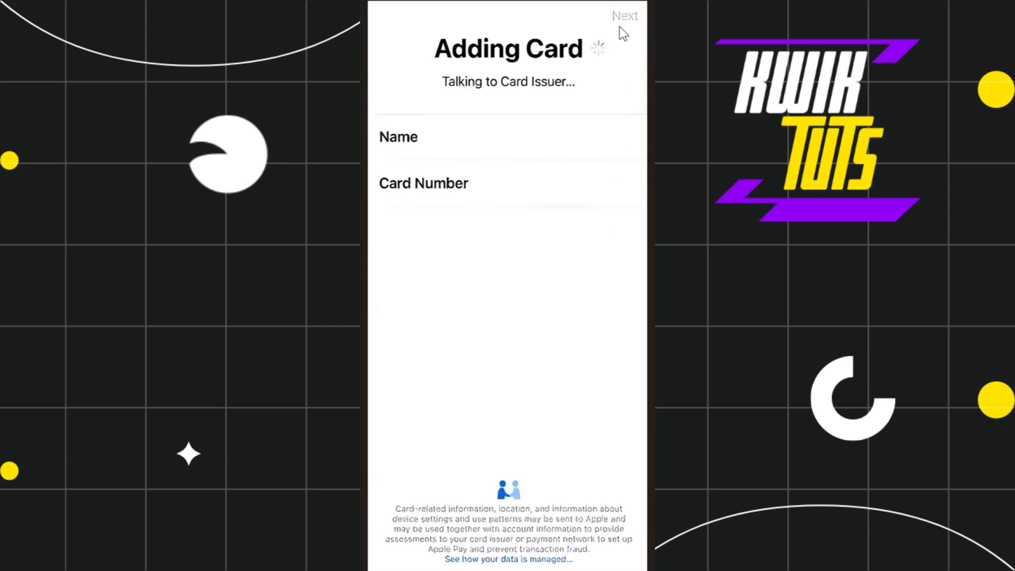
# - Advance with Next from name and number to the expiration date and security code page
pyautogui.click(624, 15)
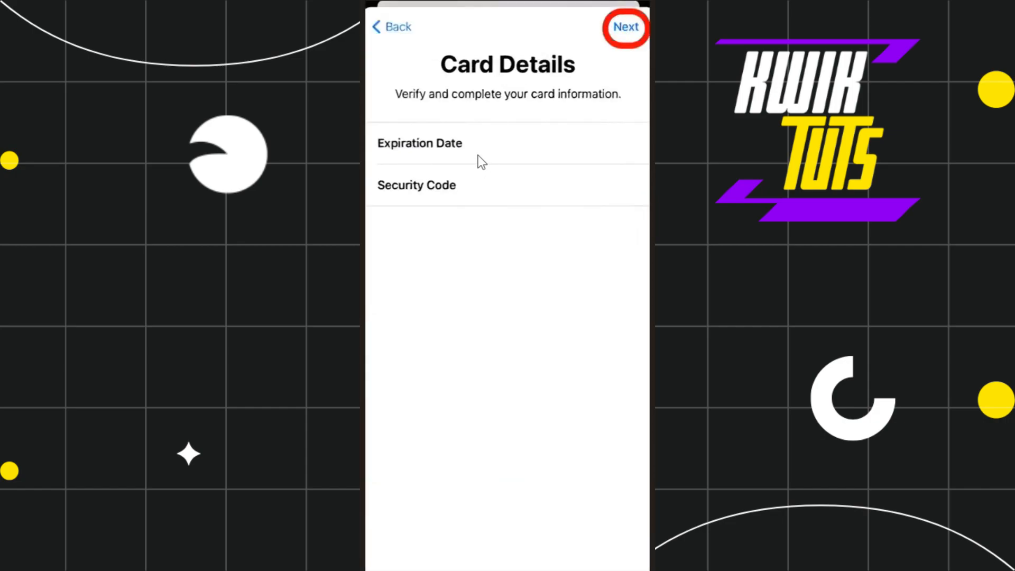
pyautogui.moveTo(448, 164)
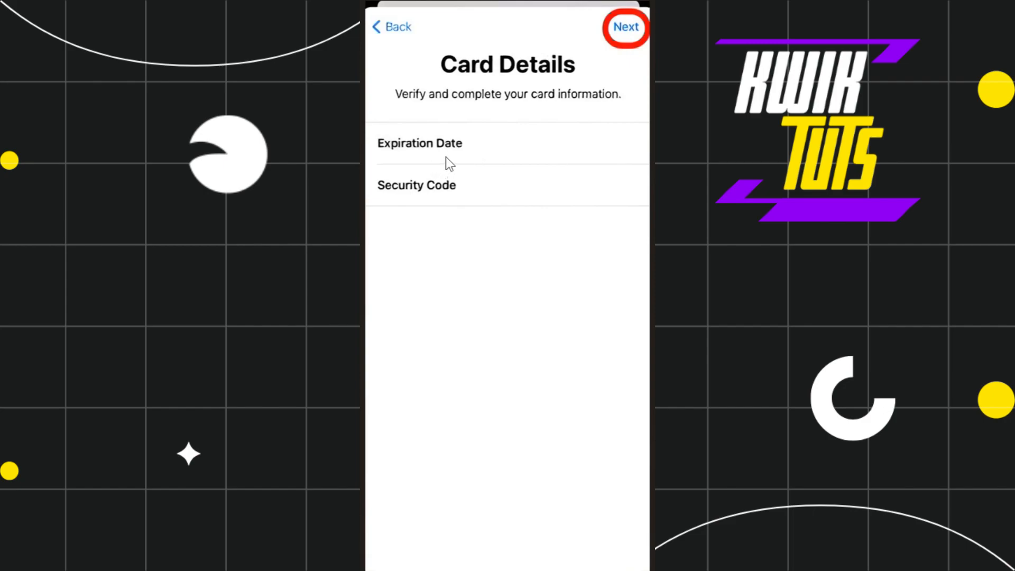
pyautogui.moveTo(453, 219)
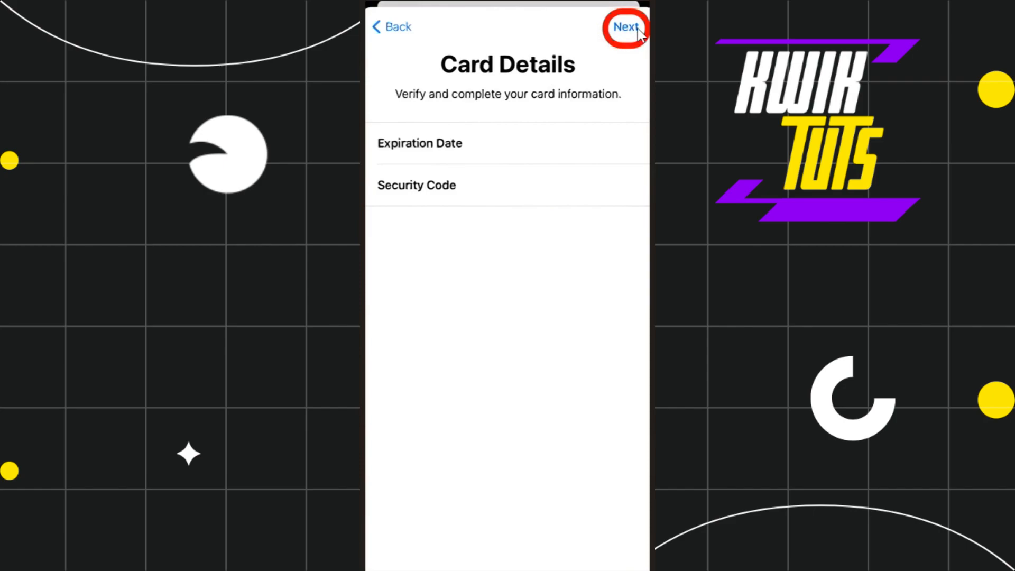
pyautogui.moveTo(637, 30)
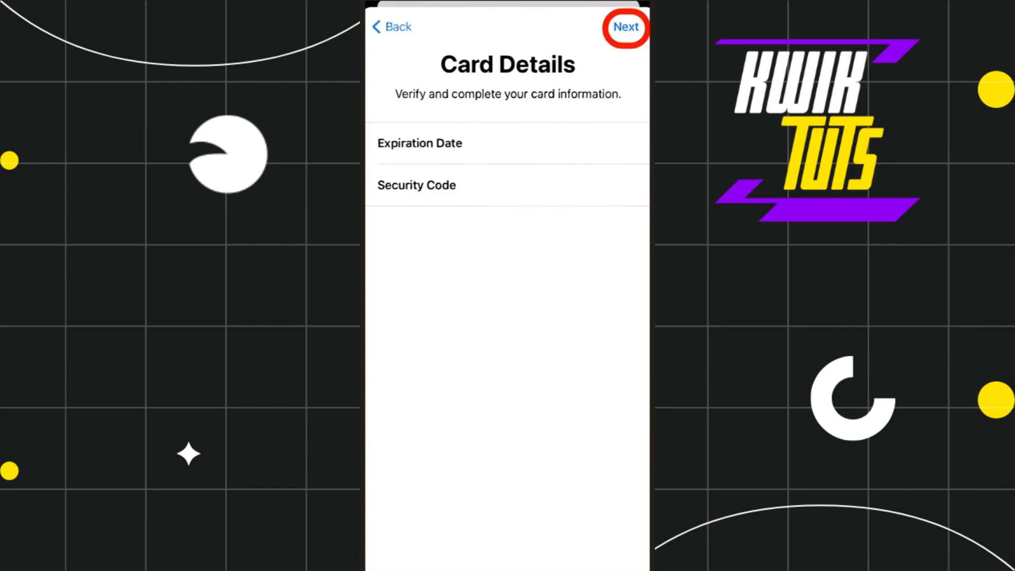
pyautogui.moveTo(645, 238)
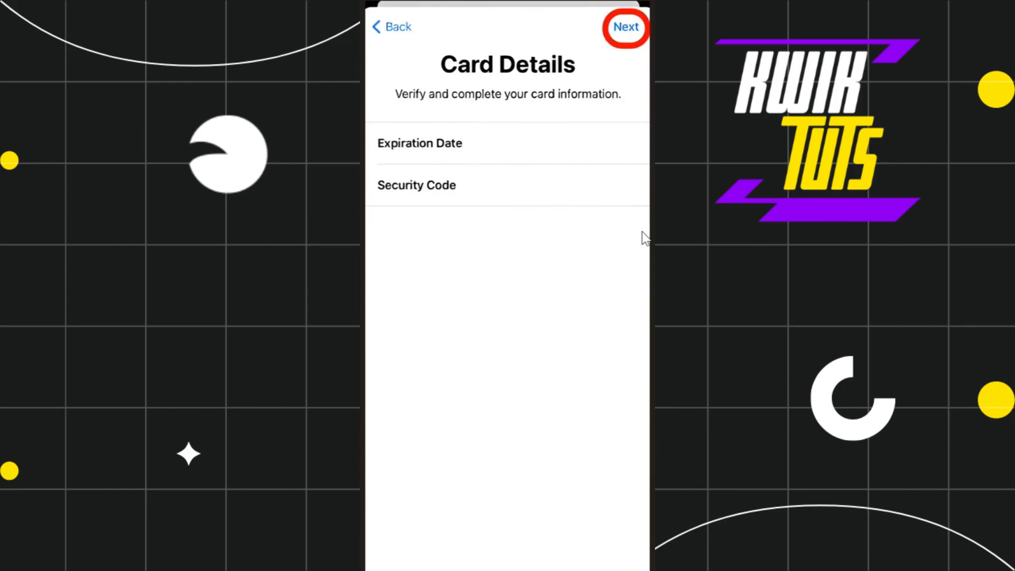